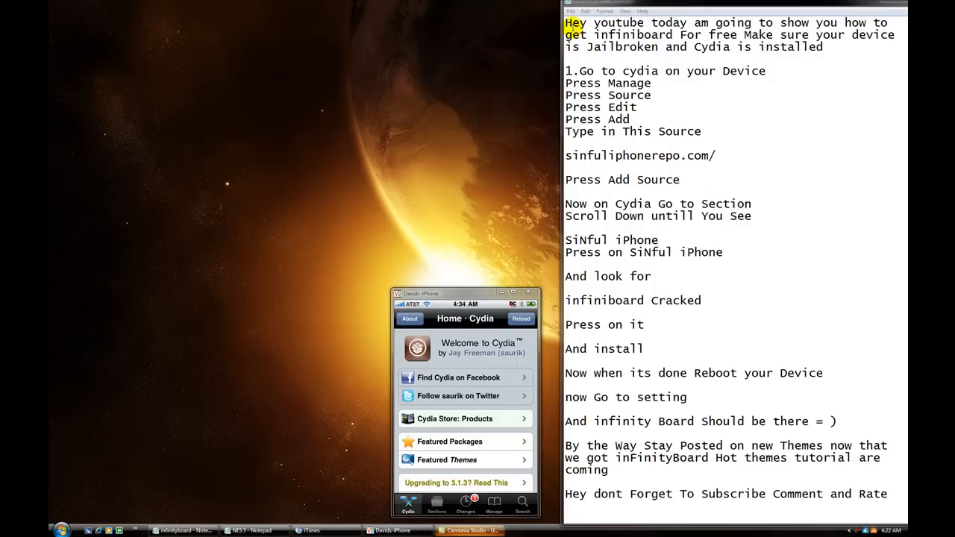
# Step: Open Cydia's Manage > Sources list in edit mode, showing SiNfuL iPhone Repo and xSellize
pyautogui.moveTo(657, 23); pyautogui.dragTo(838, 22)
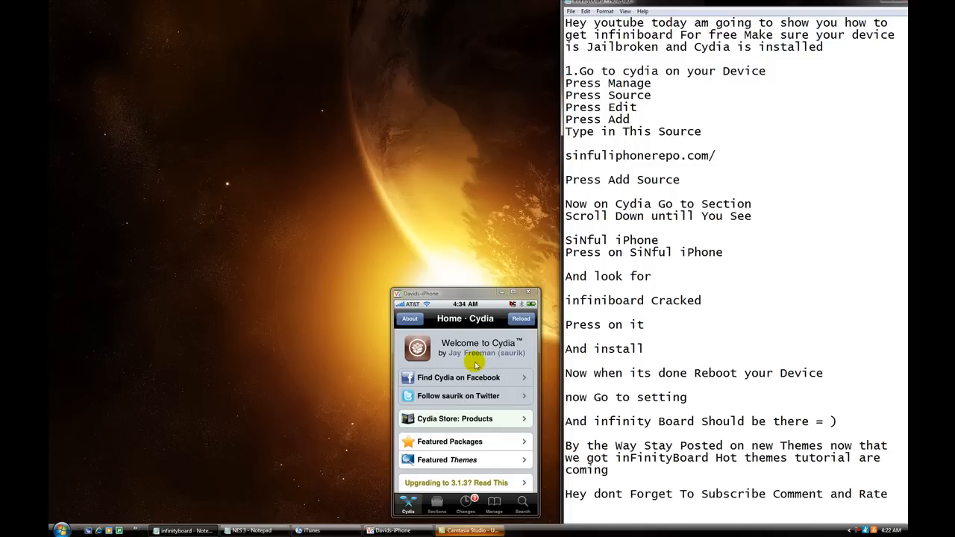
pyautogui.doubleClick(608, 82)
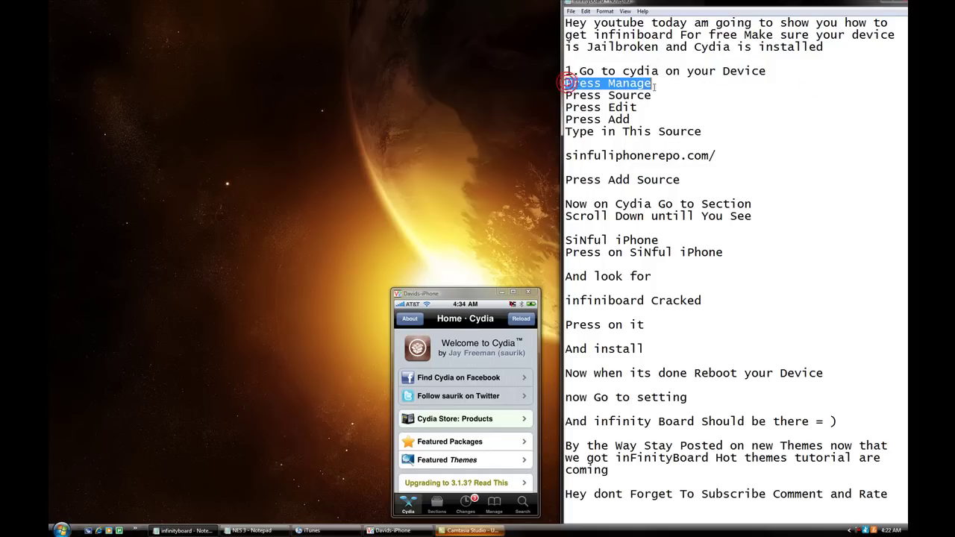
pyautogui.click(494, 504)
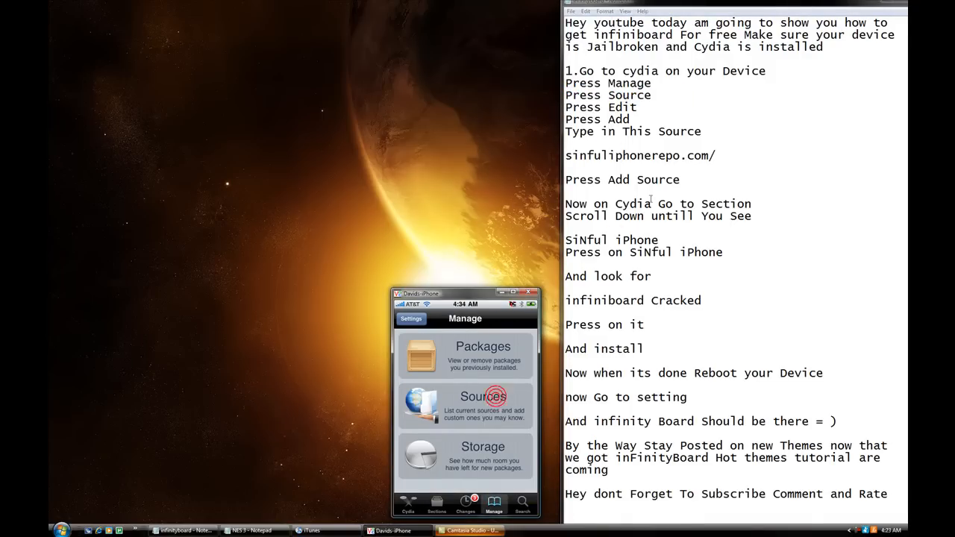
pyautogui.click(483, 396)
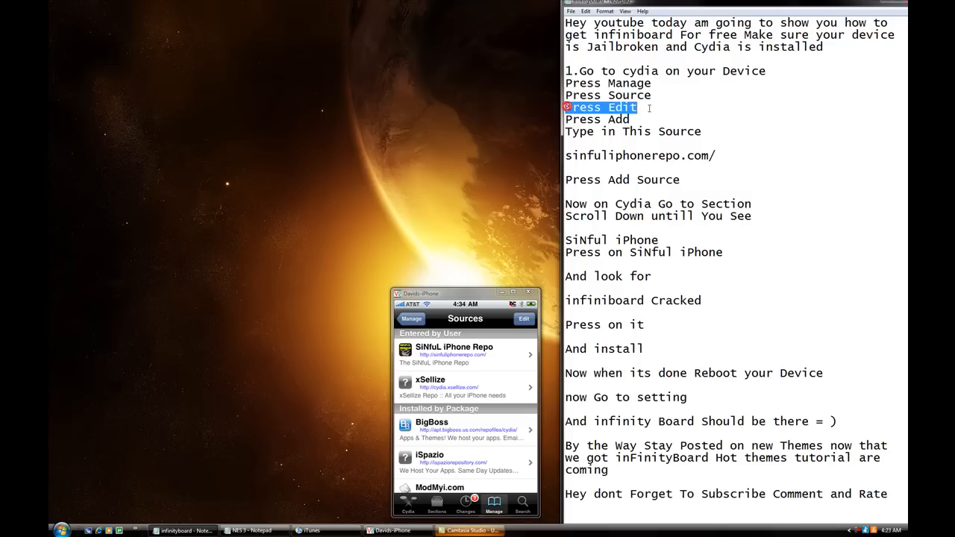
pyautogui.click(524, 318)
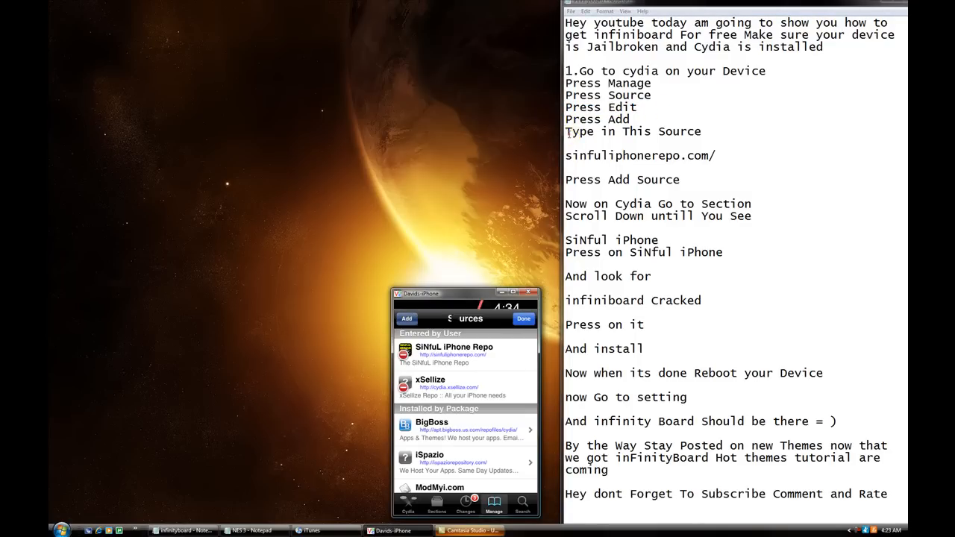
pyautogui.click(407, 319)
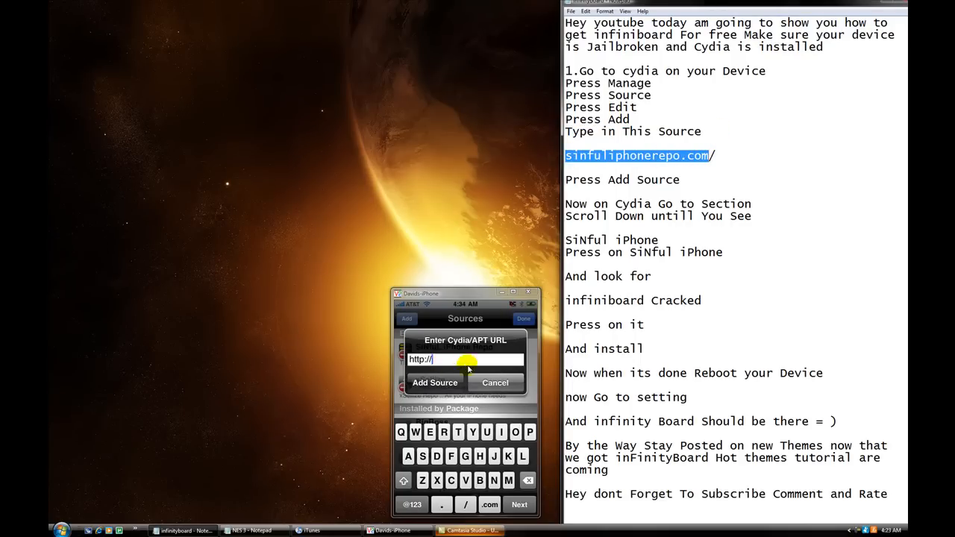
pyautogui.moveTo(729, 157)
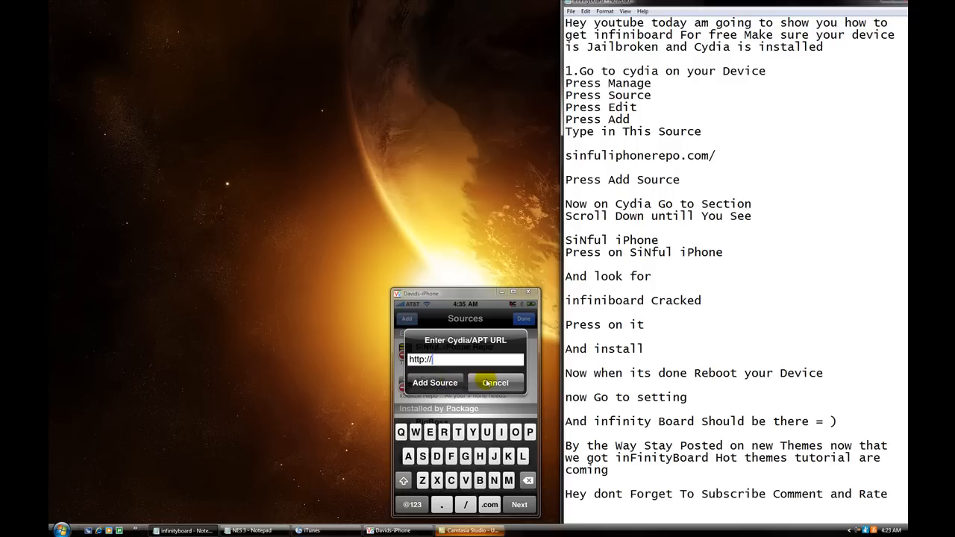
pyautogui.click(495, 382)
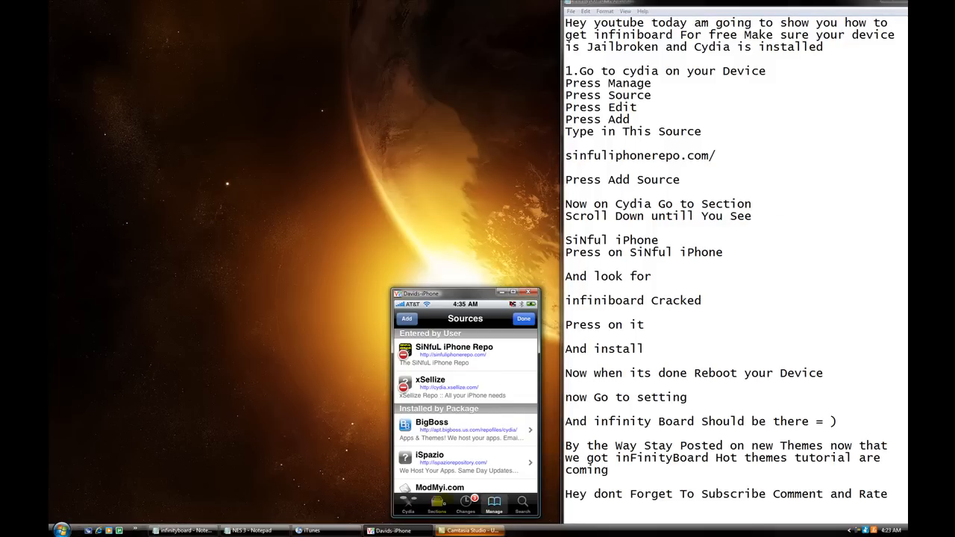
# Step: Show Cydia's Sections list scrolled down to the SiNfuL iPhone section
pyautogui.click(436, 506)
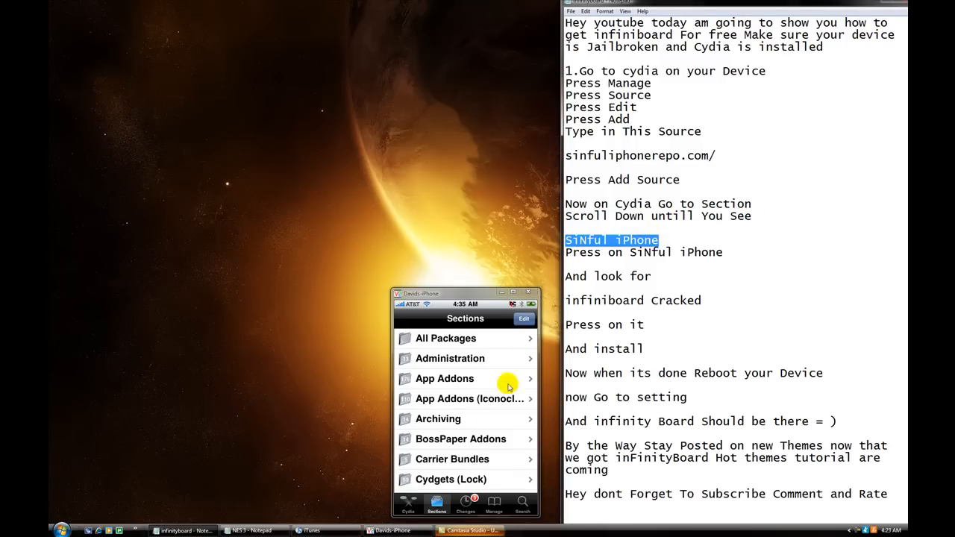
pyautogui.moveTo(506, 444)
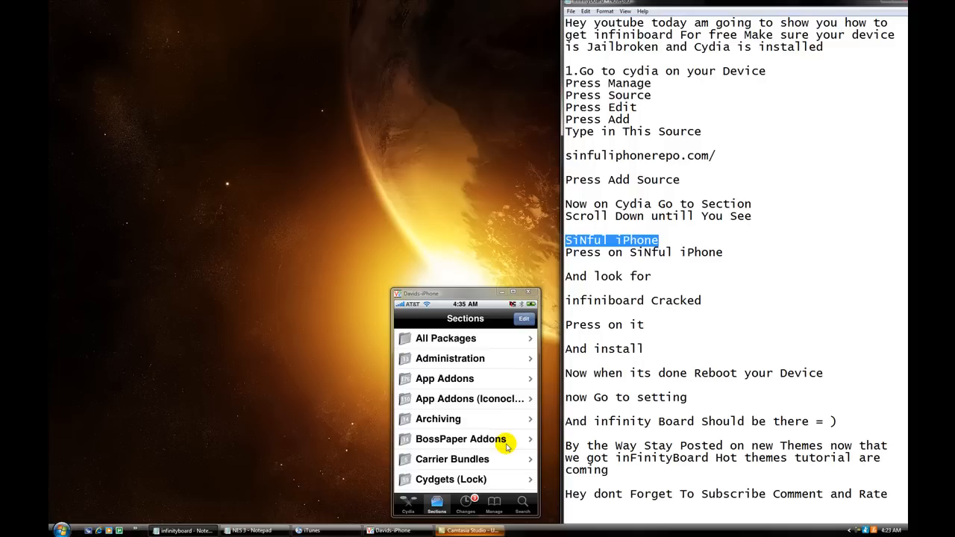
pyautogui.scroll(-3)
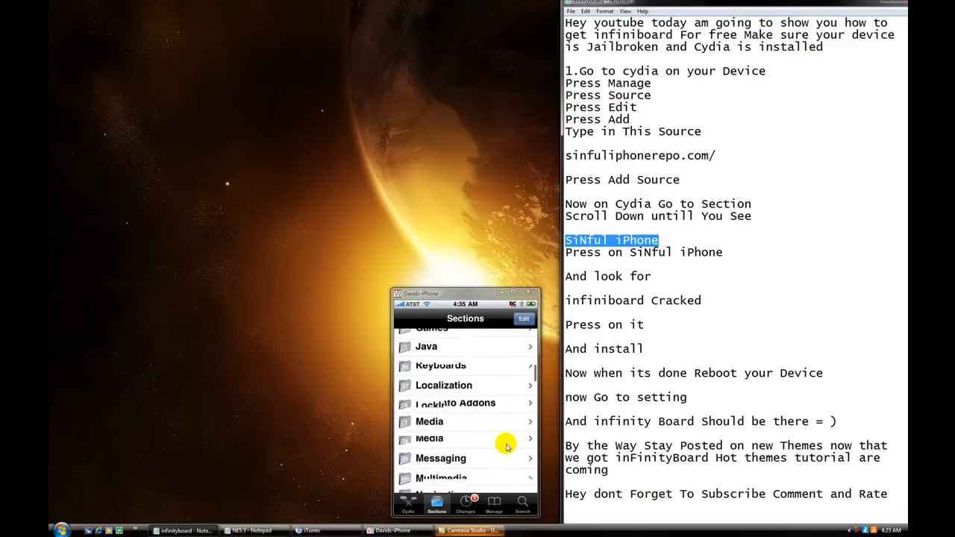
pyautogui.scroll(-3)
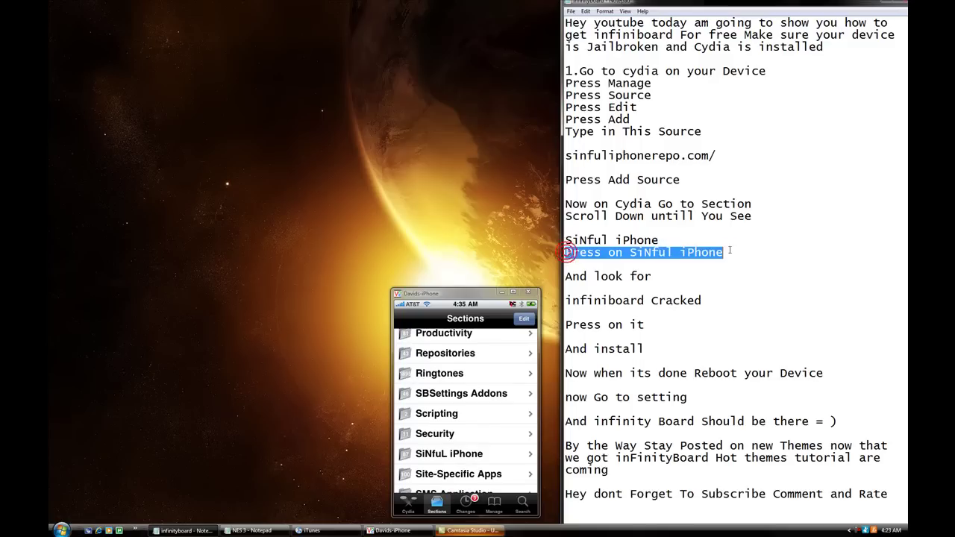
pyautogui.click(583, 362)
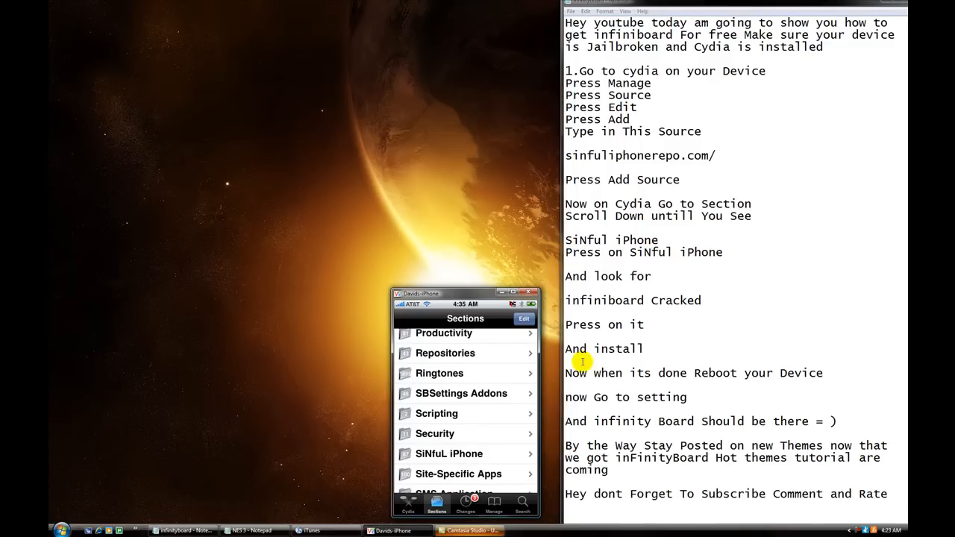
# Step: Enter the SiNfuL iPhone section and scroll its packages to Infiniboard Cracked
pyautogui.click(449, 453)
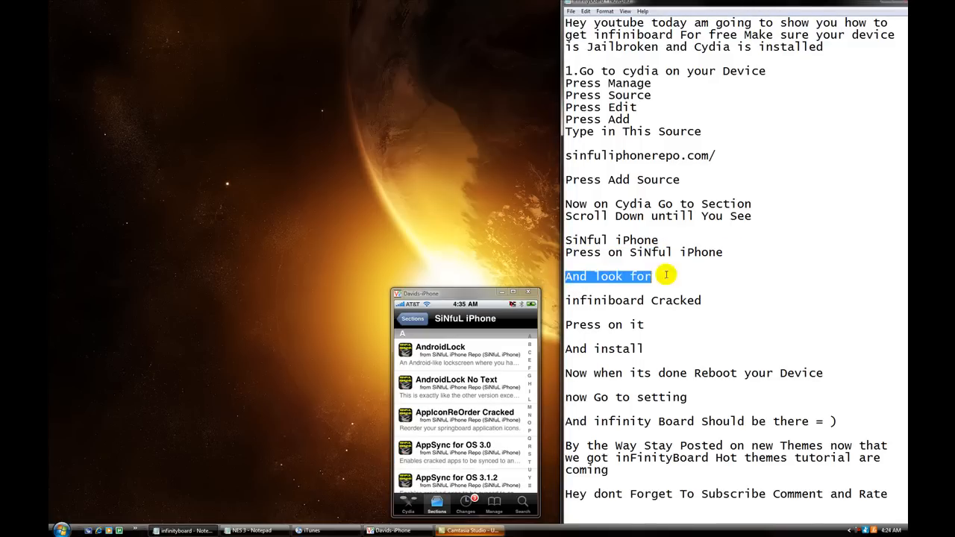
pyautogui.click(665, 300)
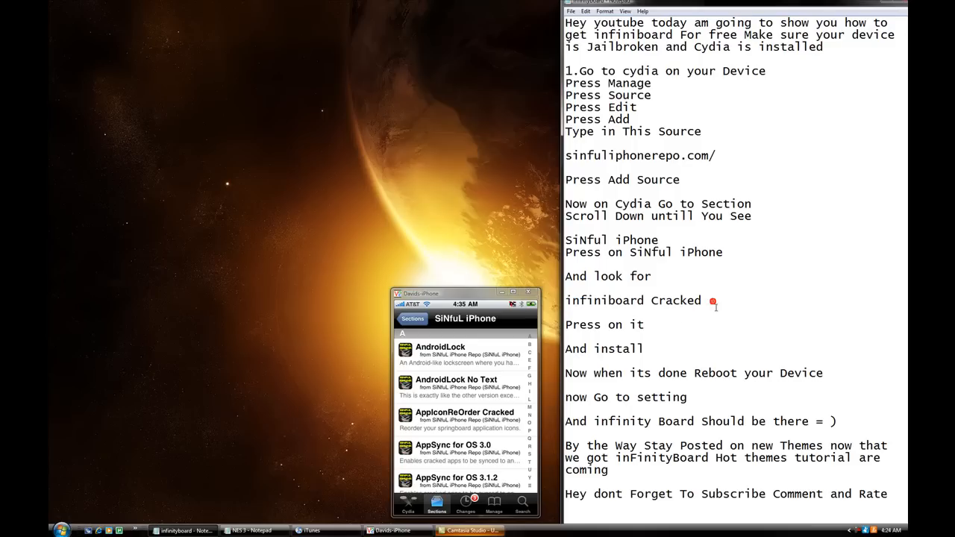
pyautogui.scroll(-3)
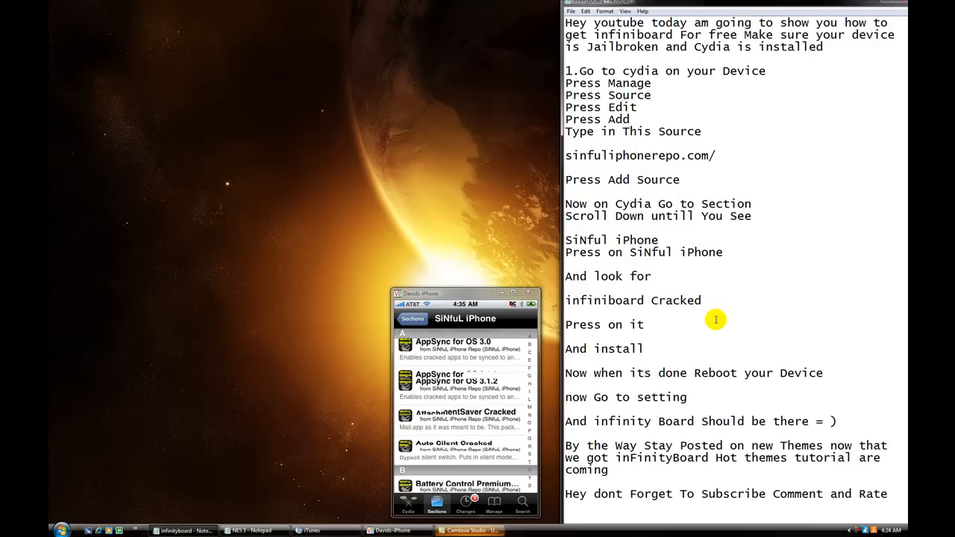
pyautogui.scroll(-3)
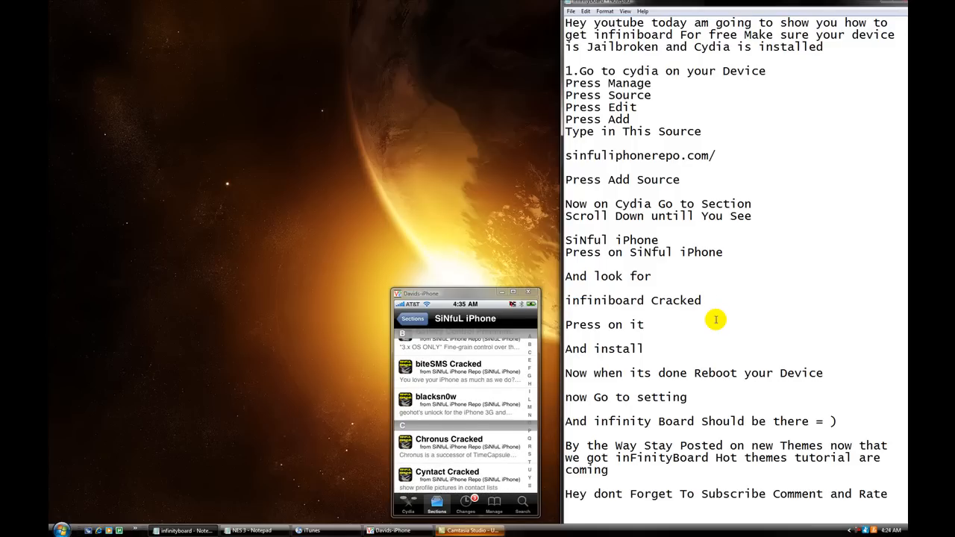
pyautogui.scroll(-3)
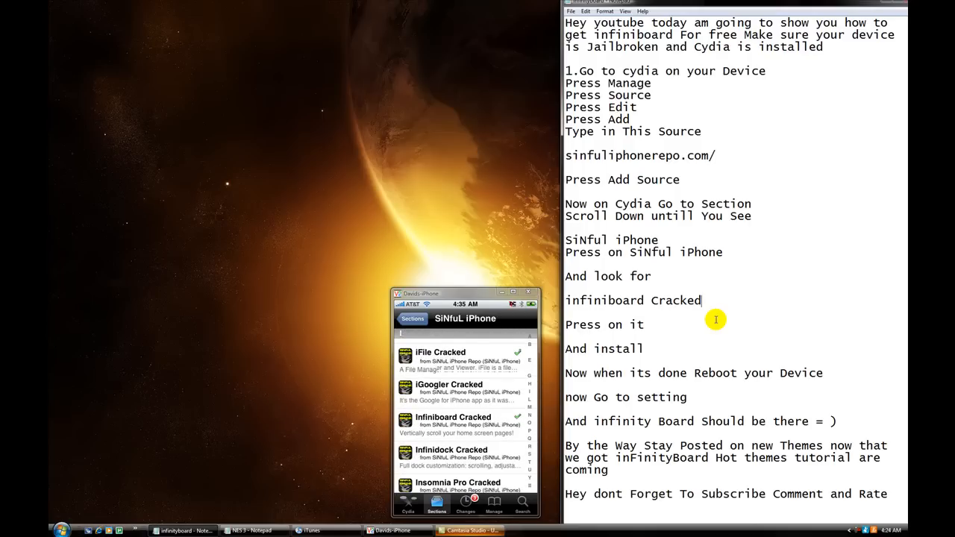
pyautogui.scroll(3)
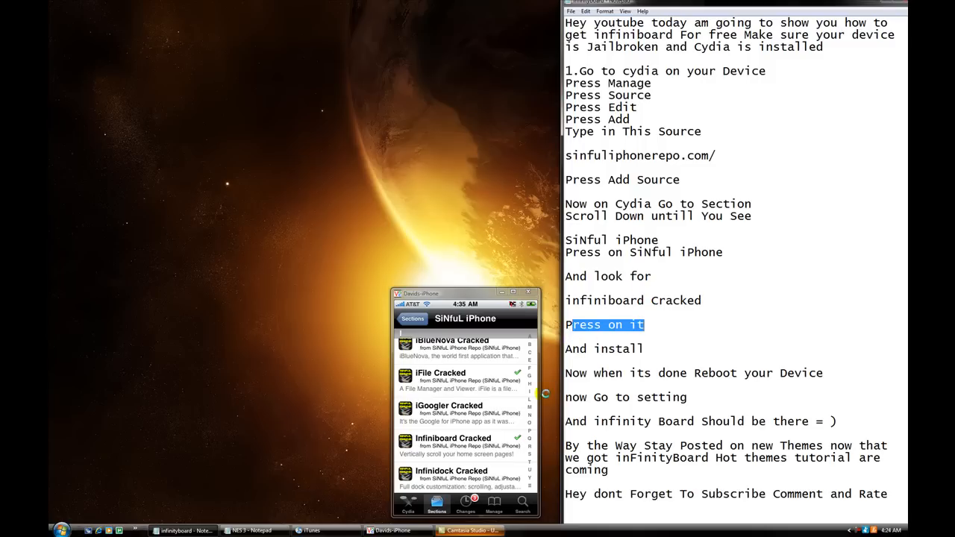
# Step: Open the Infiniboard Cracked 1.2 package details page
pyautogui.click(453, 440)
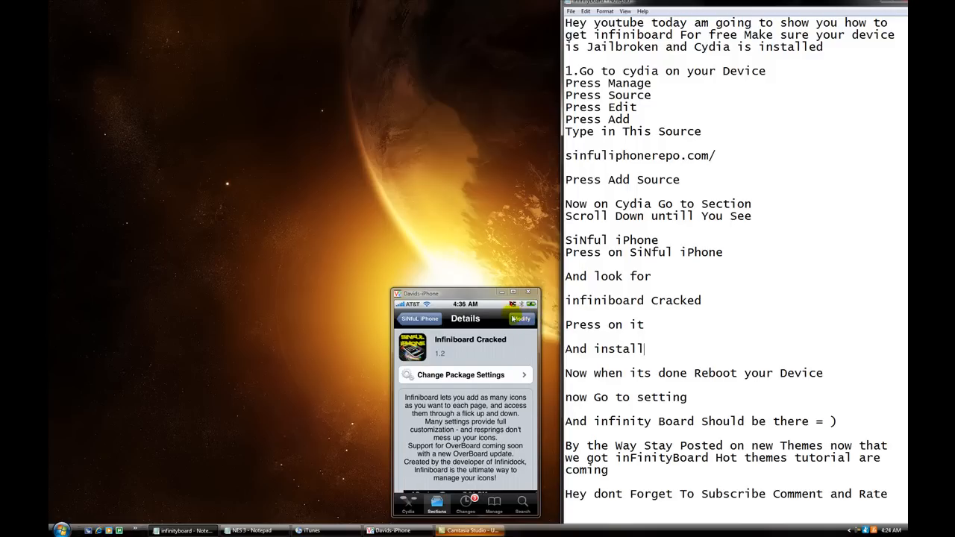
pyautogui.moveTo(684, 320)
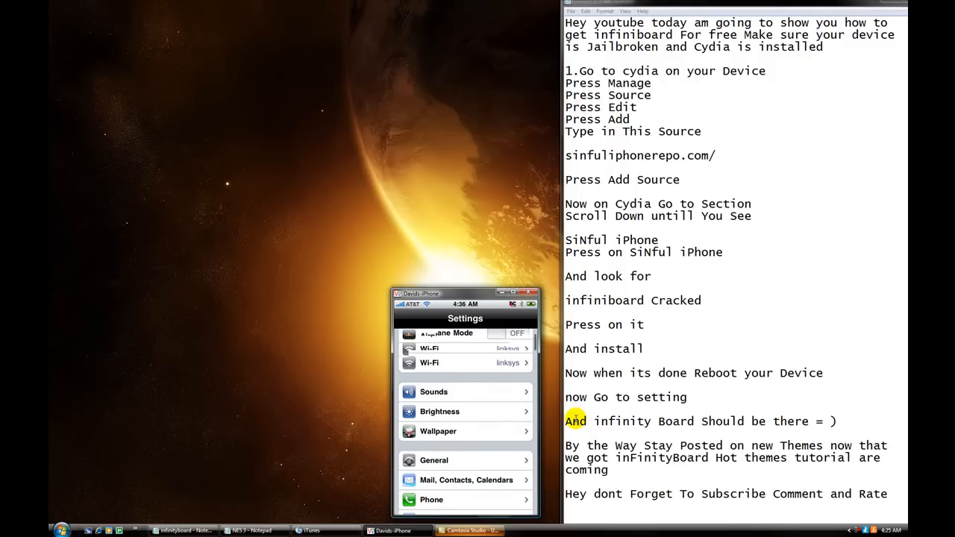
# Step: Scroll iPhone Settings down to the Infiniboard entry among installed extensions
pyautogui.scroll(-3)
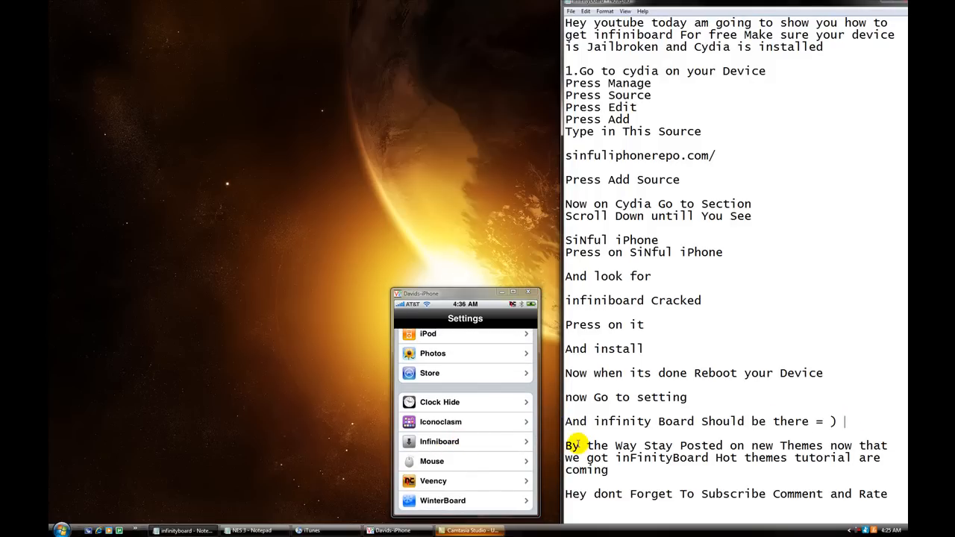
# Step: Add a thank-you line and an educational-purposes disclaimer below the subscribe request in Notepad
pyautogui.moveTo(567, 446); pyautogui.dragTo(888, 458)
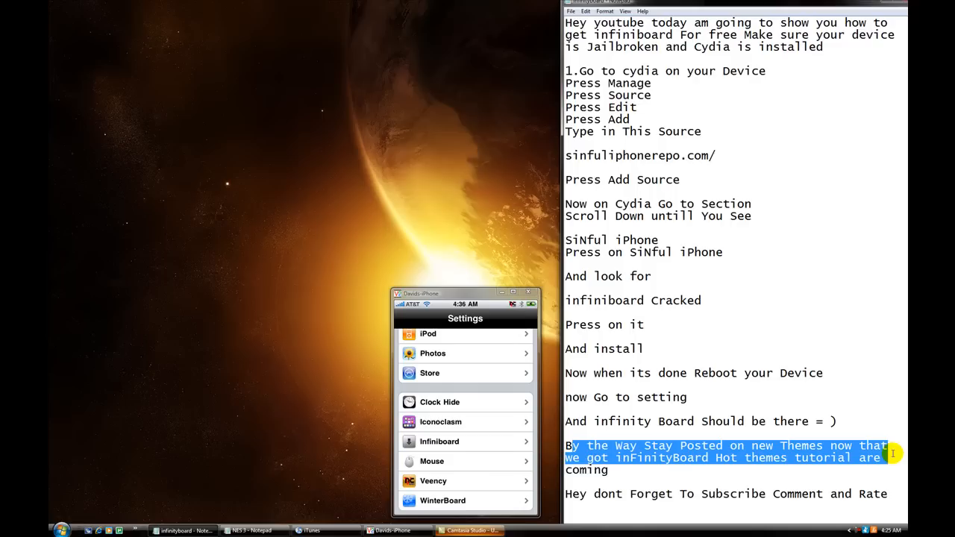
pyautogui.click(703, 478)
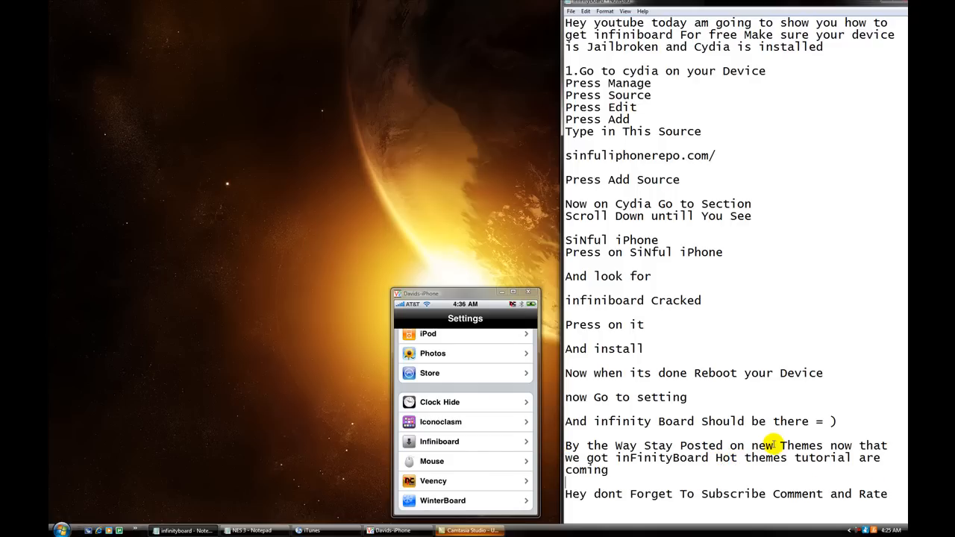
pyautogui.moveTo(779, 230)
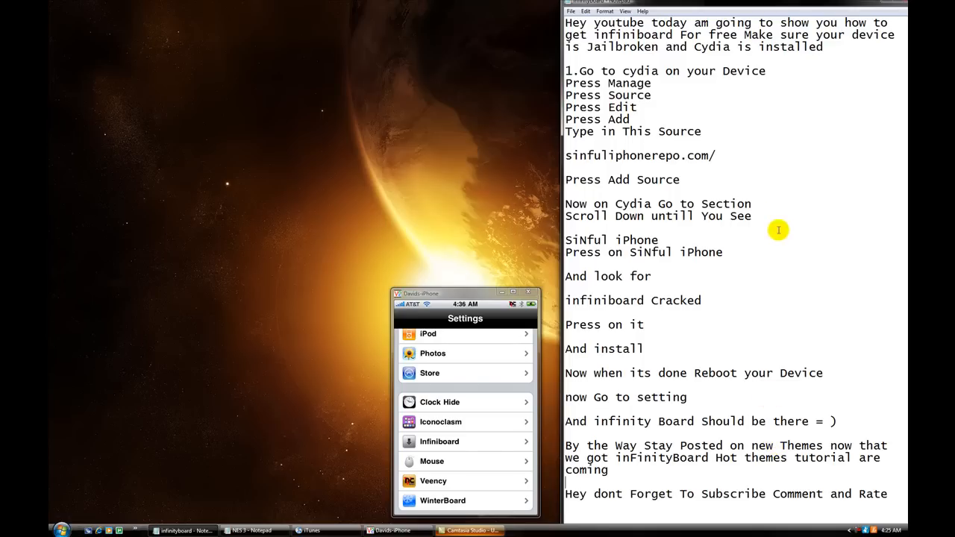
pyautogui.scroll(-3)
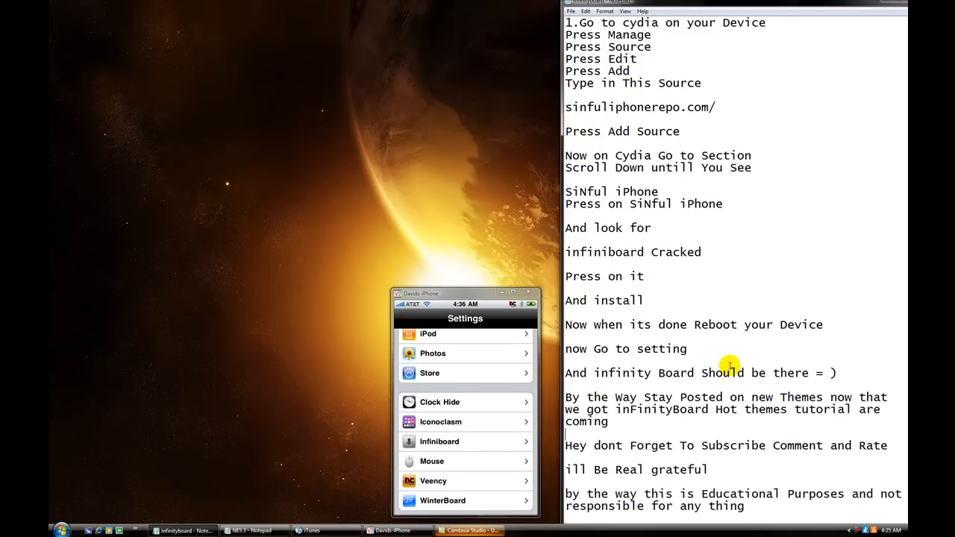